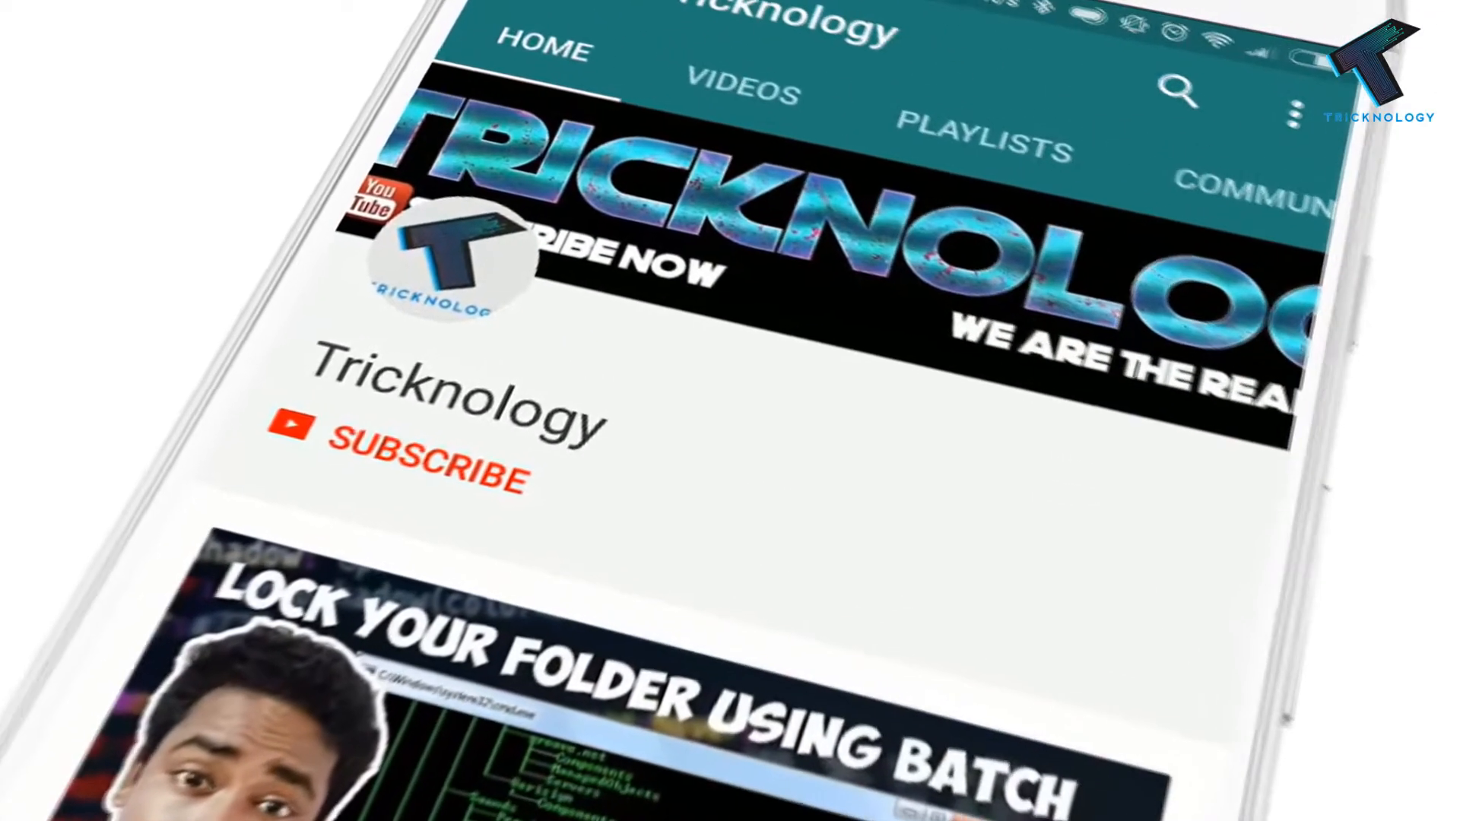
- Search 'control' from Start and check the existing user accounts list in Control Panel
left_click(424, 461)
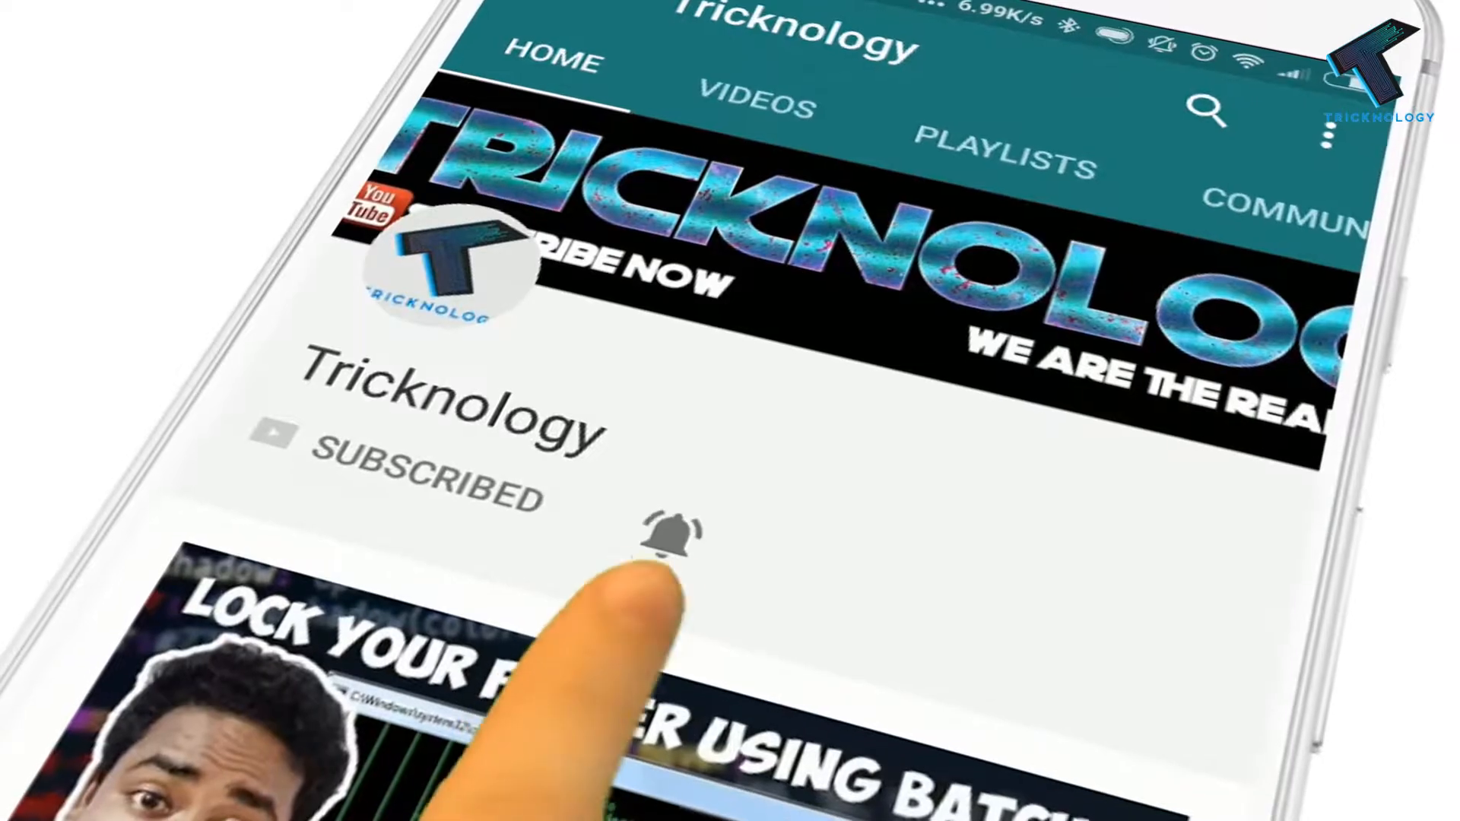
left_click(666, 535)
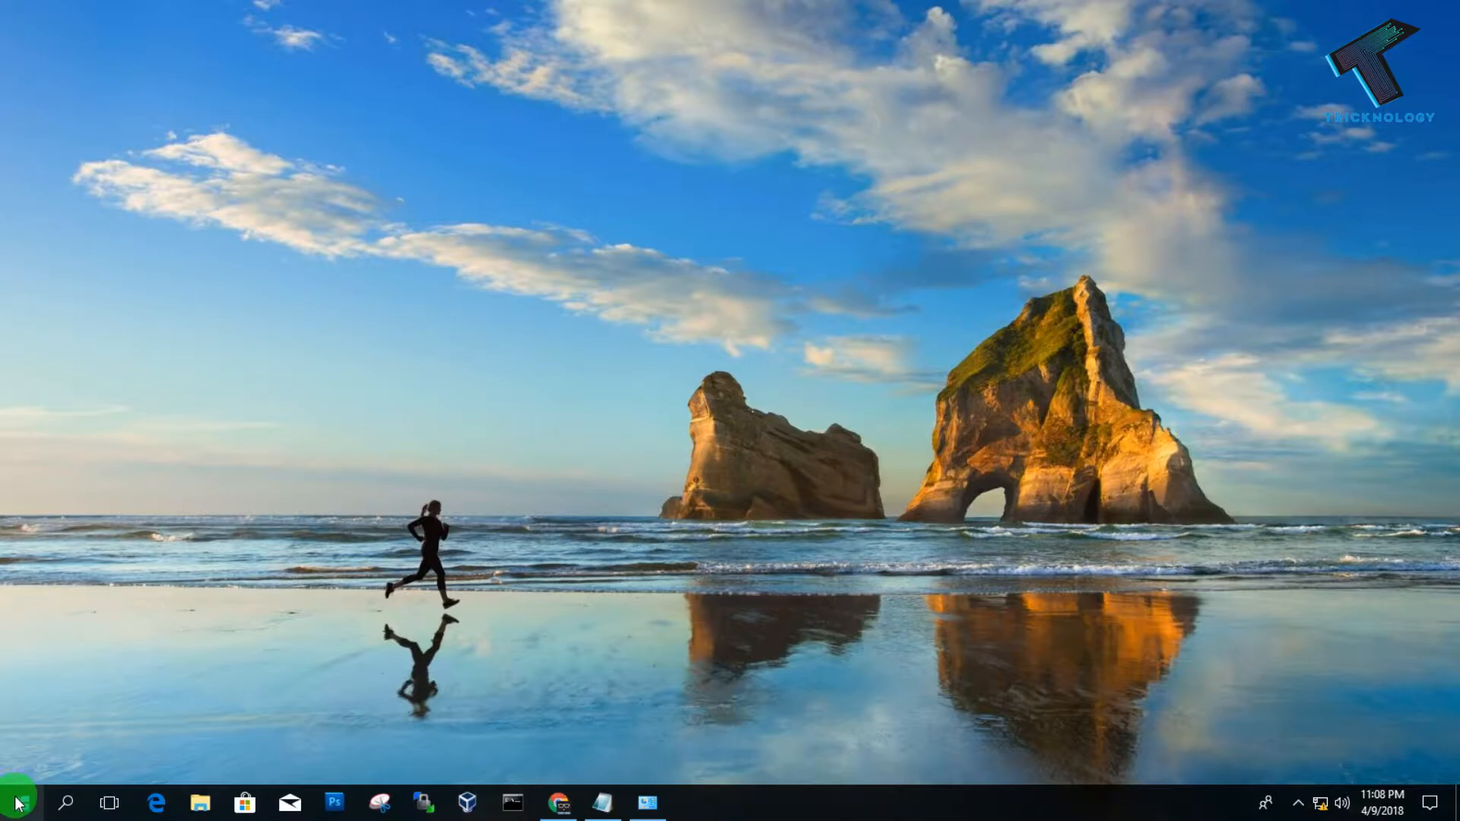
left_click(15, 803)
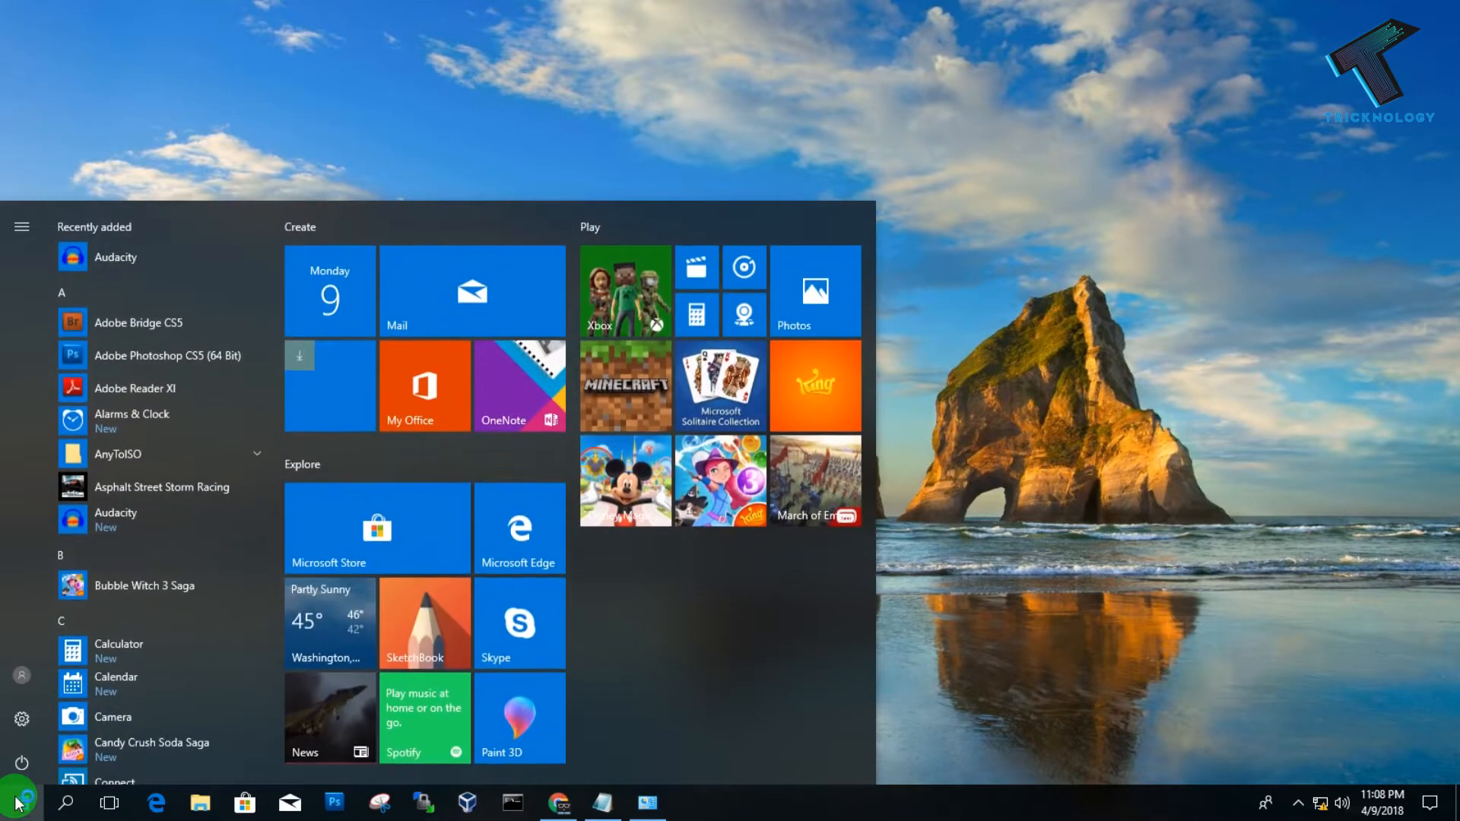
type("control")
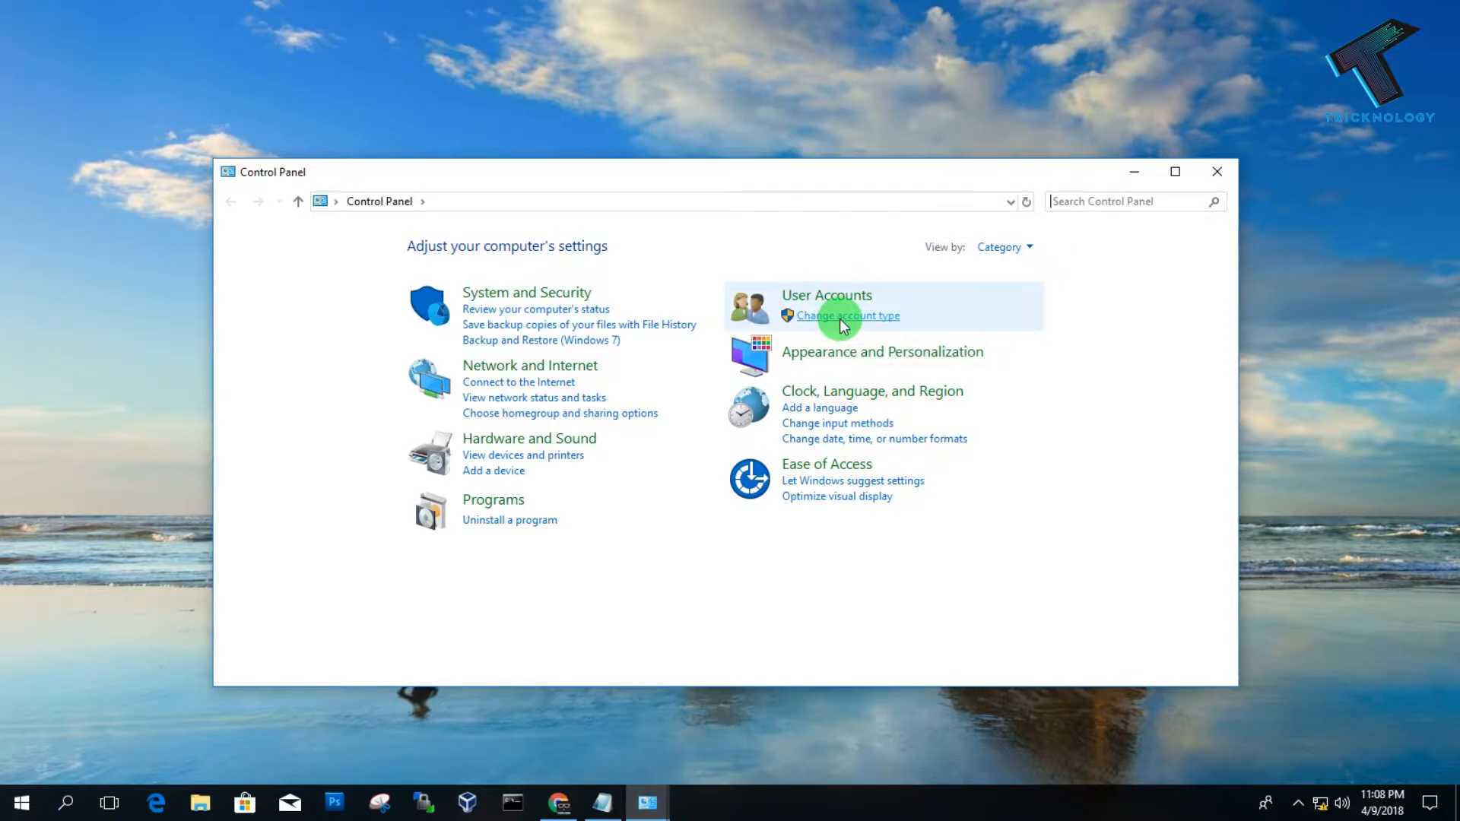
left_click(842, 316)
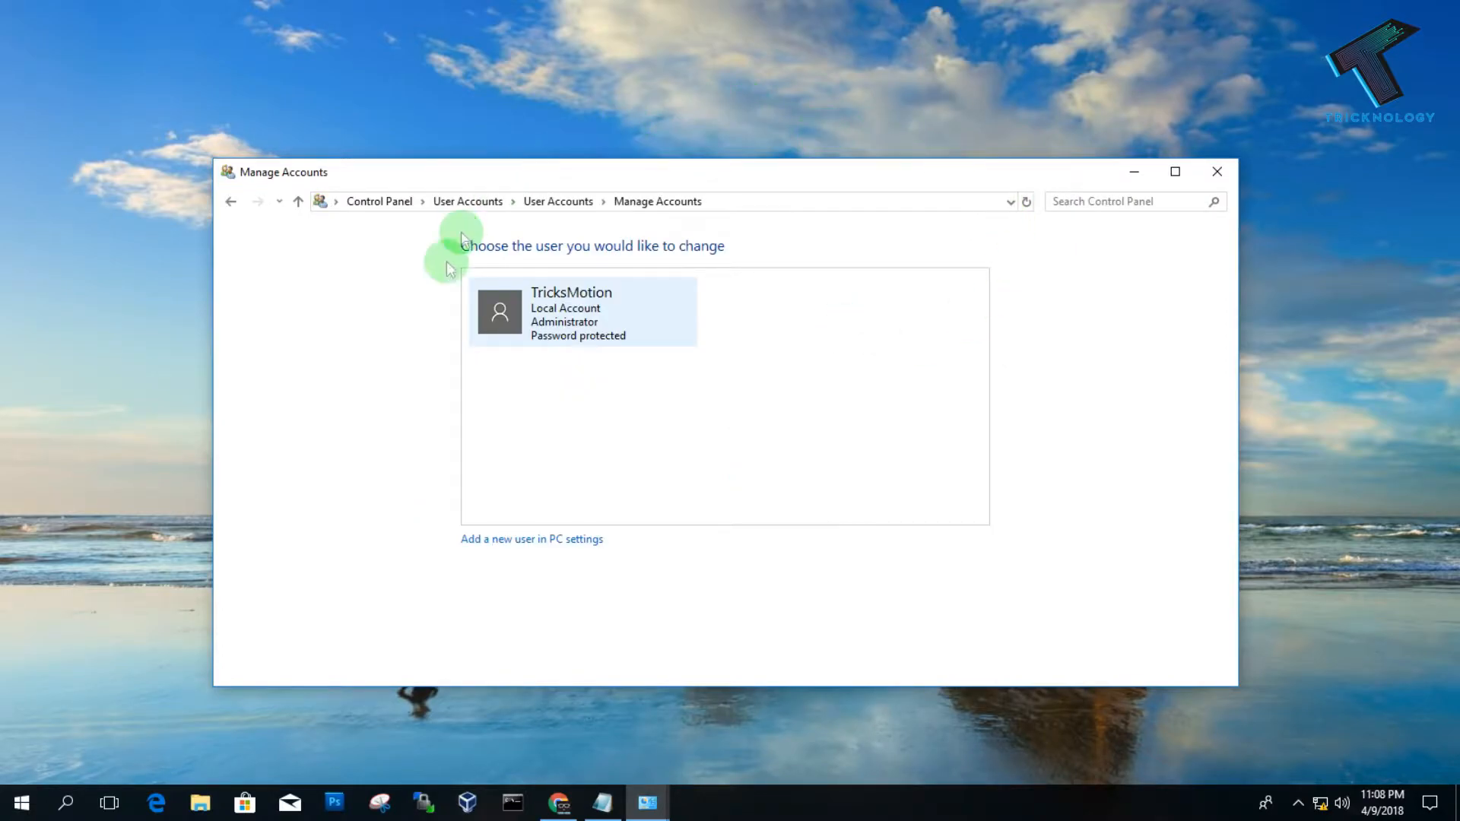
mouse_move(444, 337)
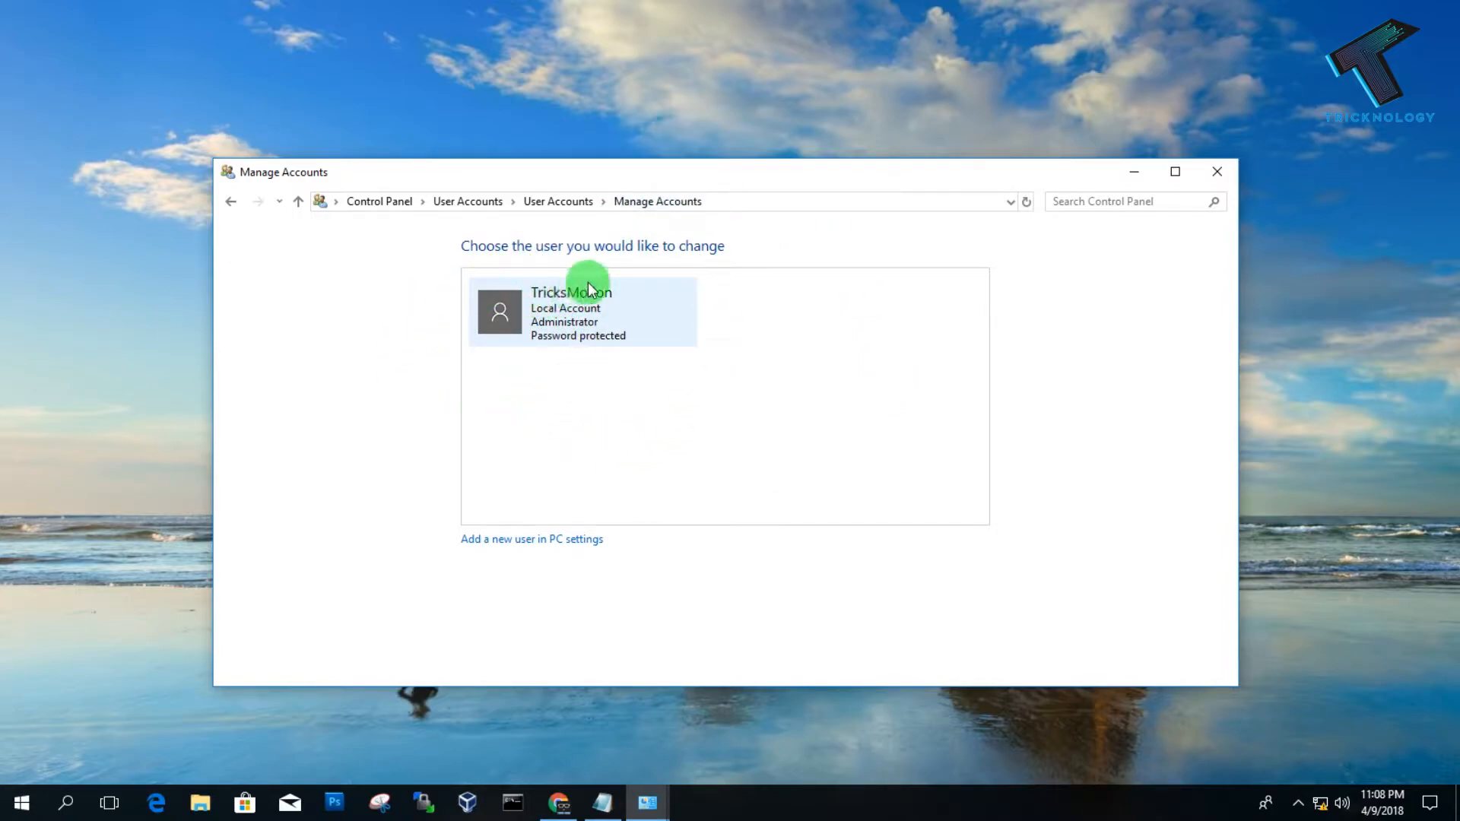
mouse_move(774, 372)
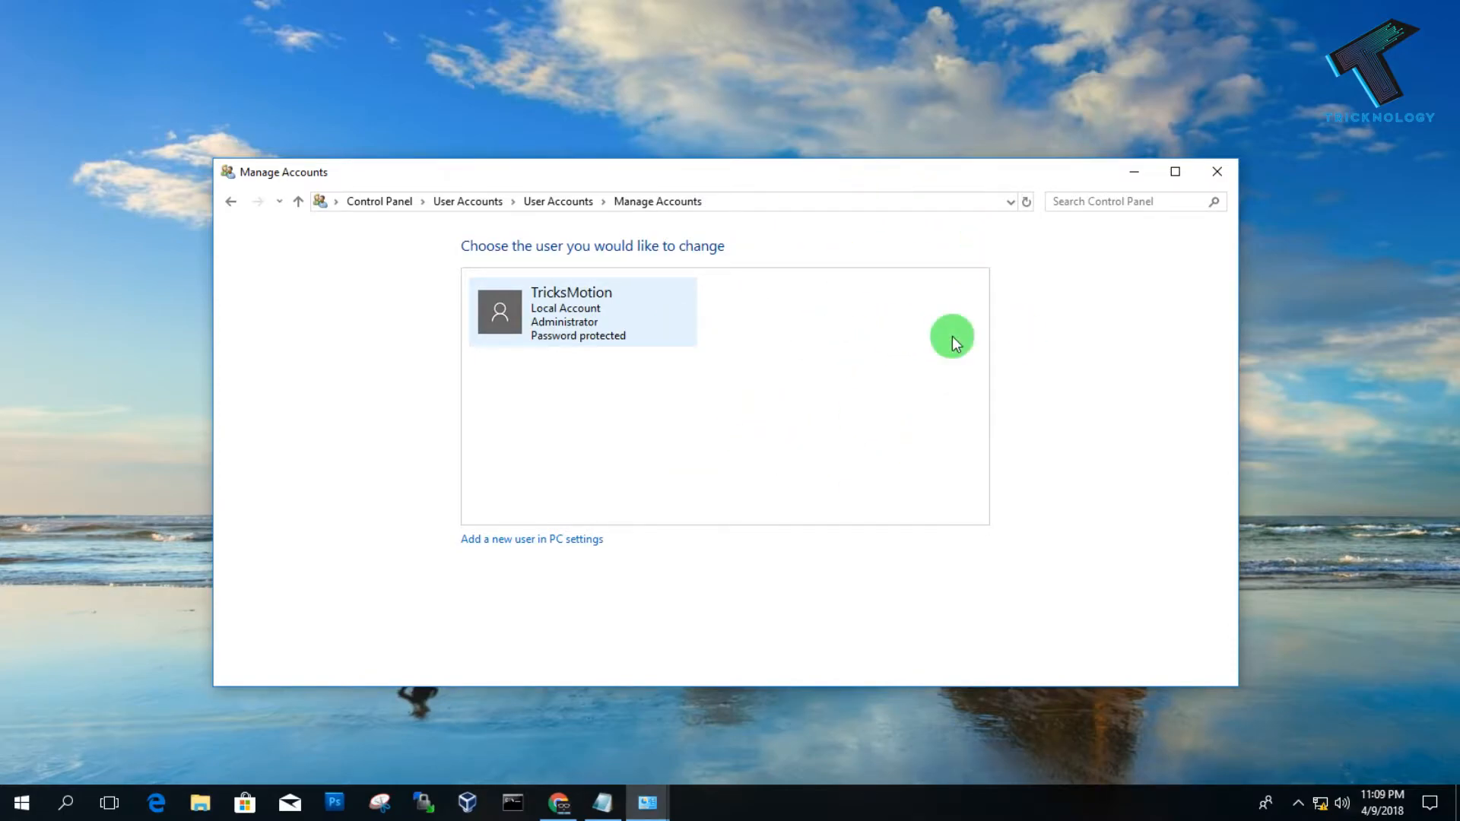
left_click(1216, 171)
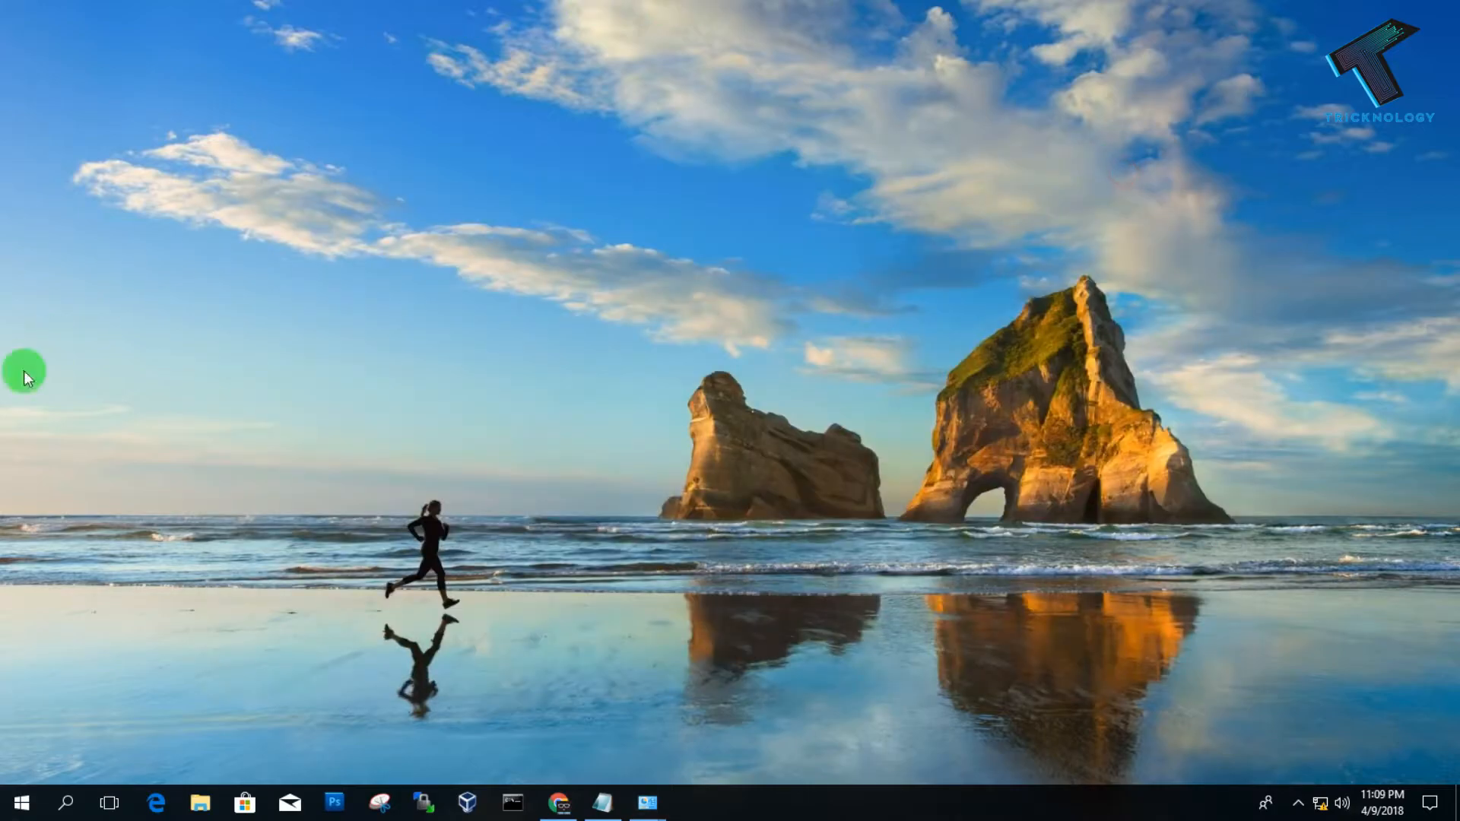
- Search 'cmd' from Start and run Command Prompt as administrator
left_click(18, 802)
type("cmd")
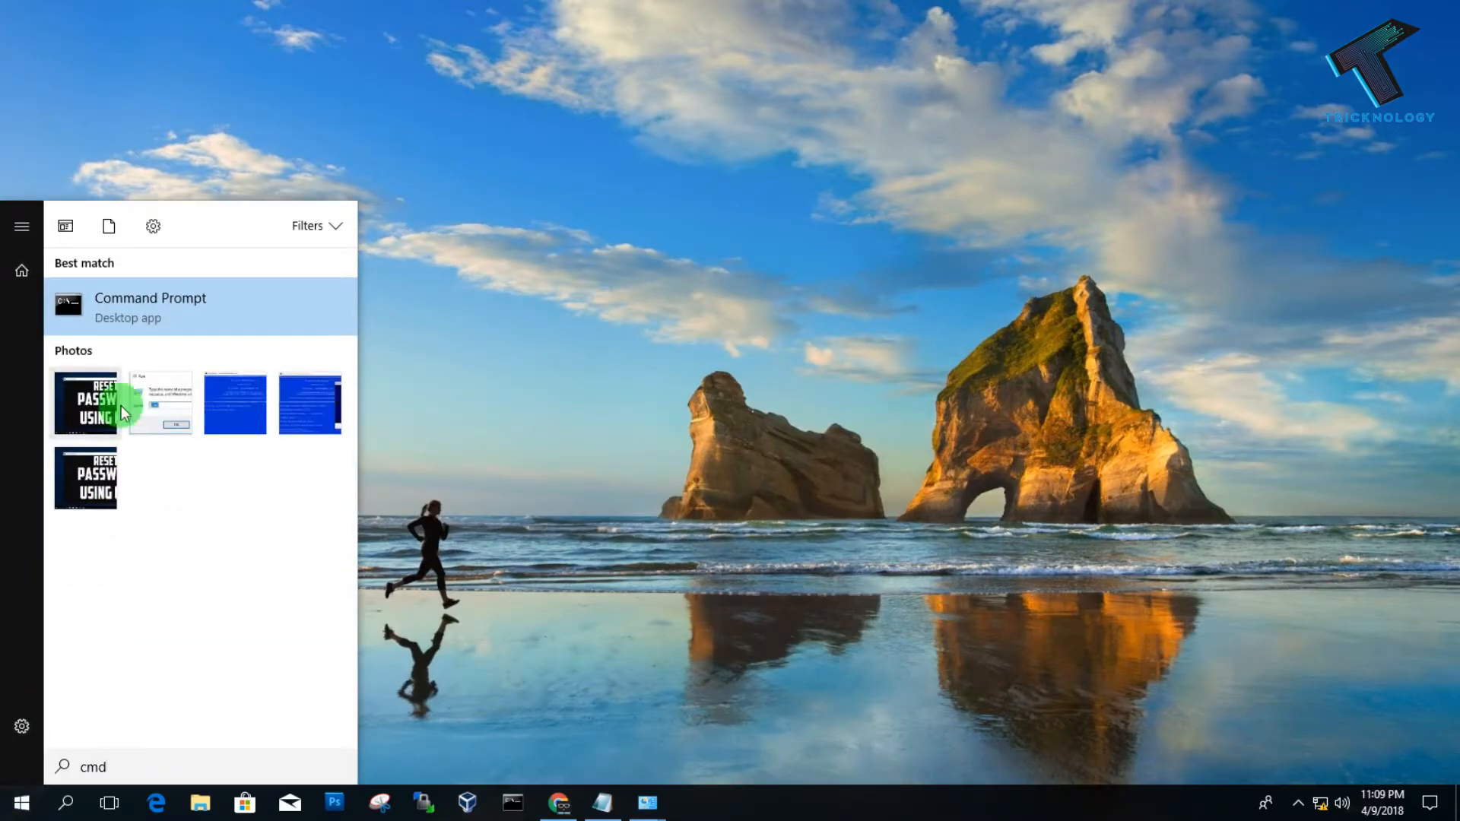
right_click(150, 307)
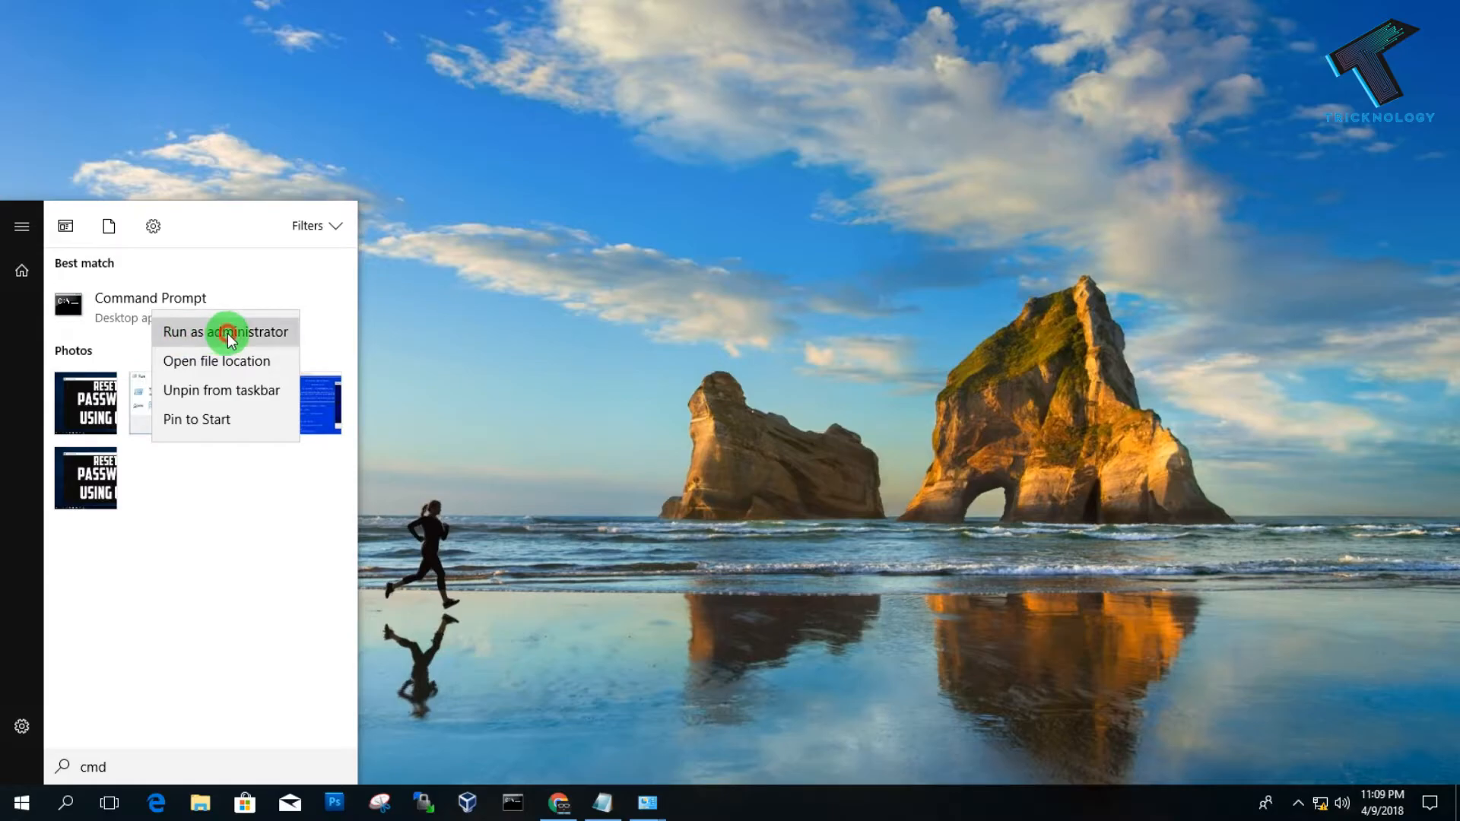
left_click(226, 332)
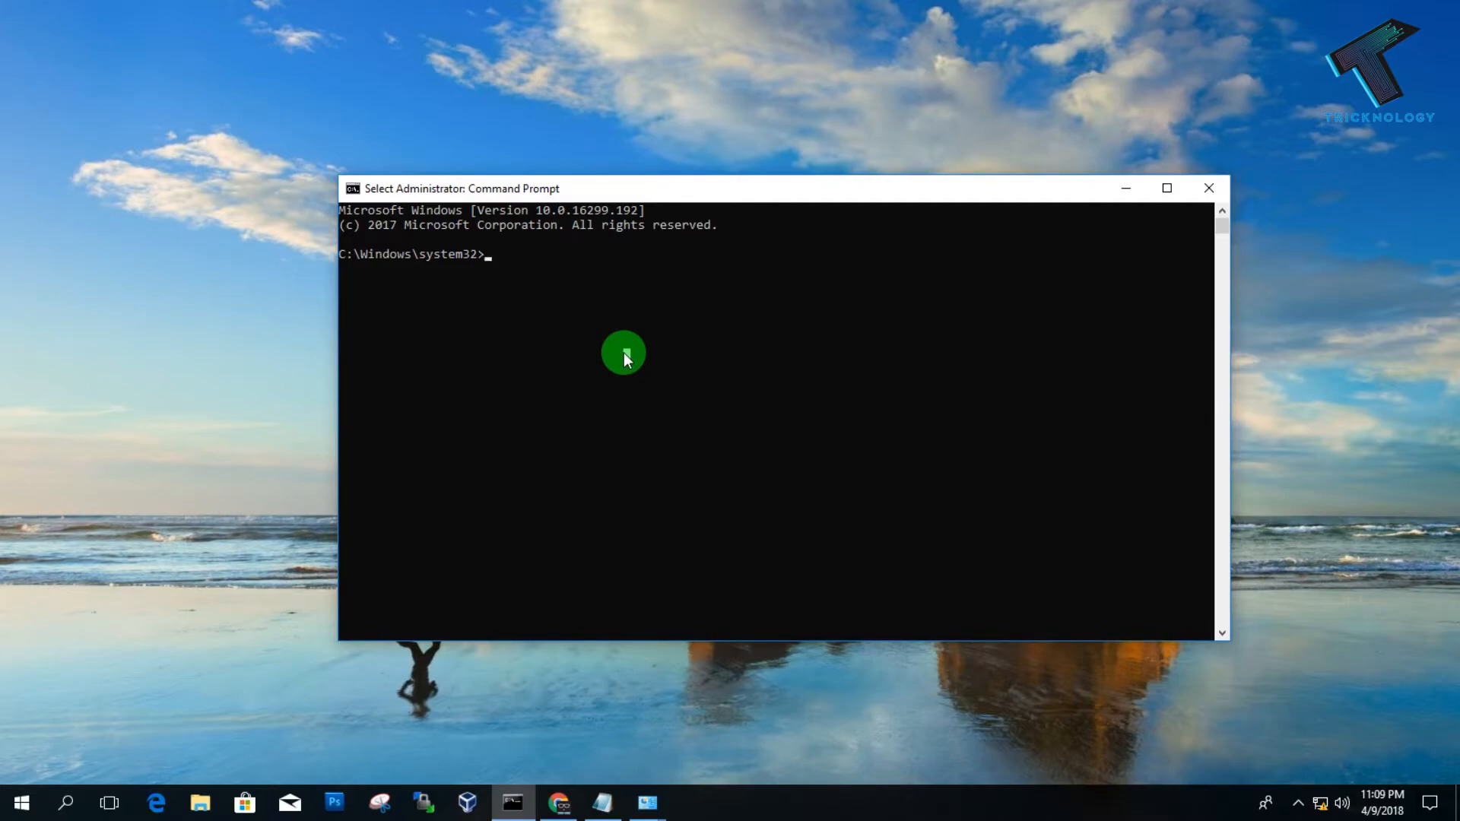
- Run 'net user Visitor /add /Active:yes' to add an active passwordless Visitor account
type("n")
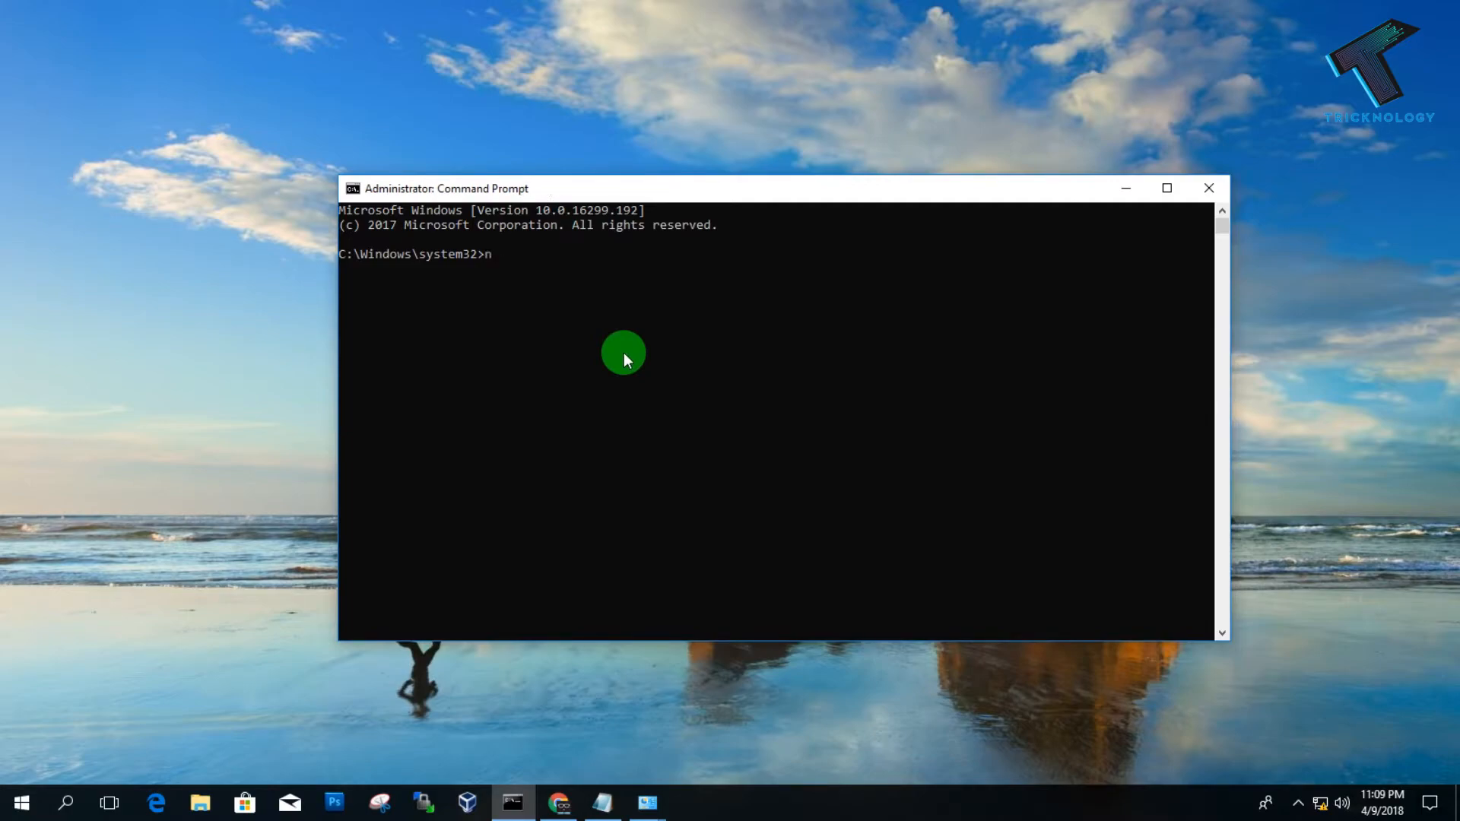
type("et")
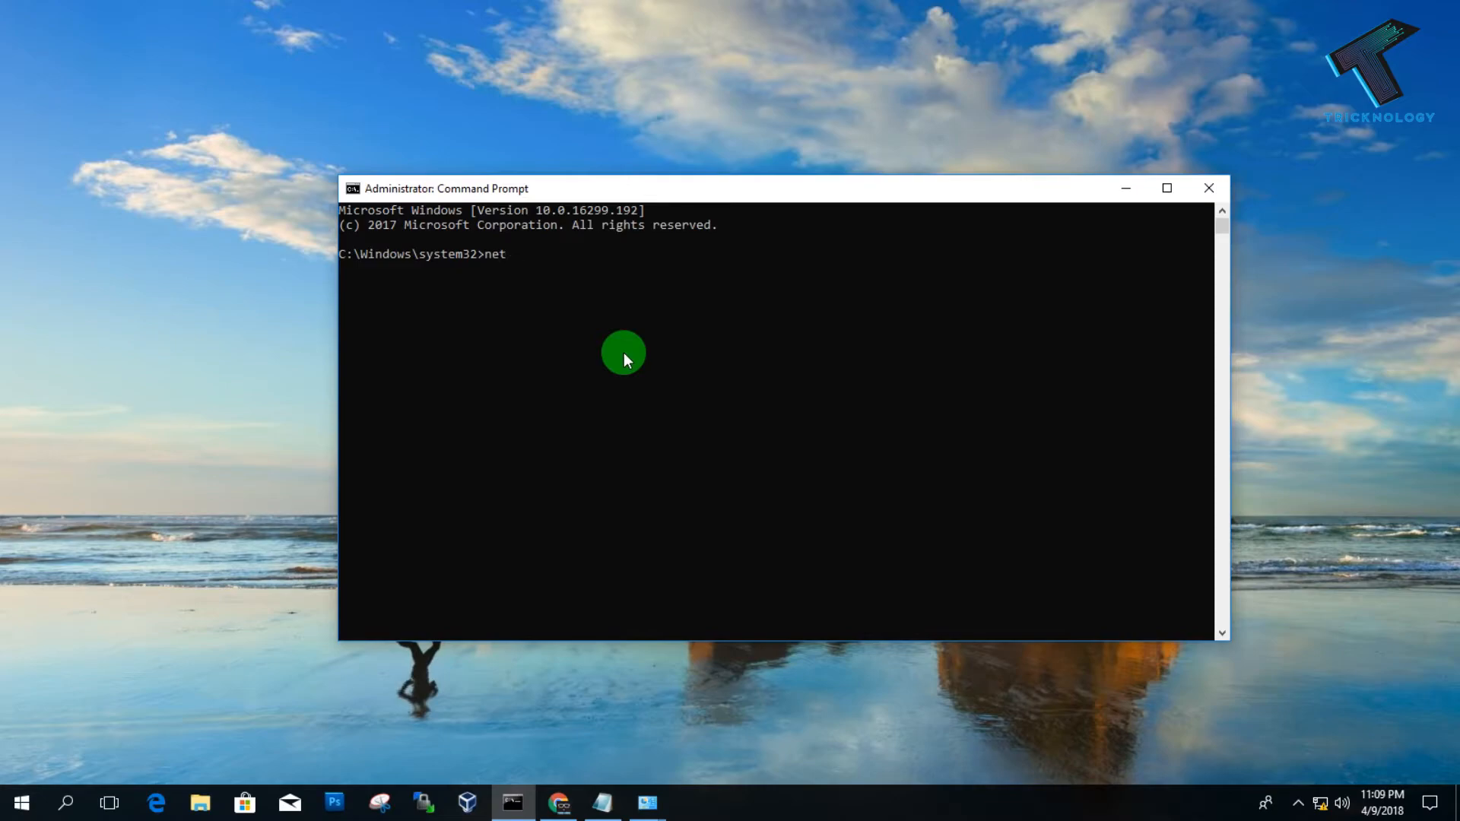
type("user")
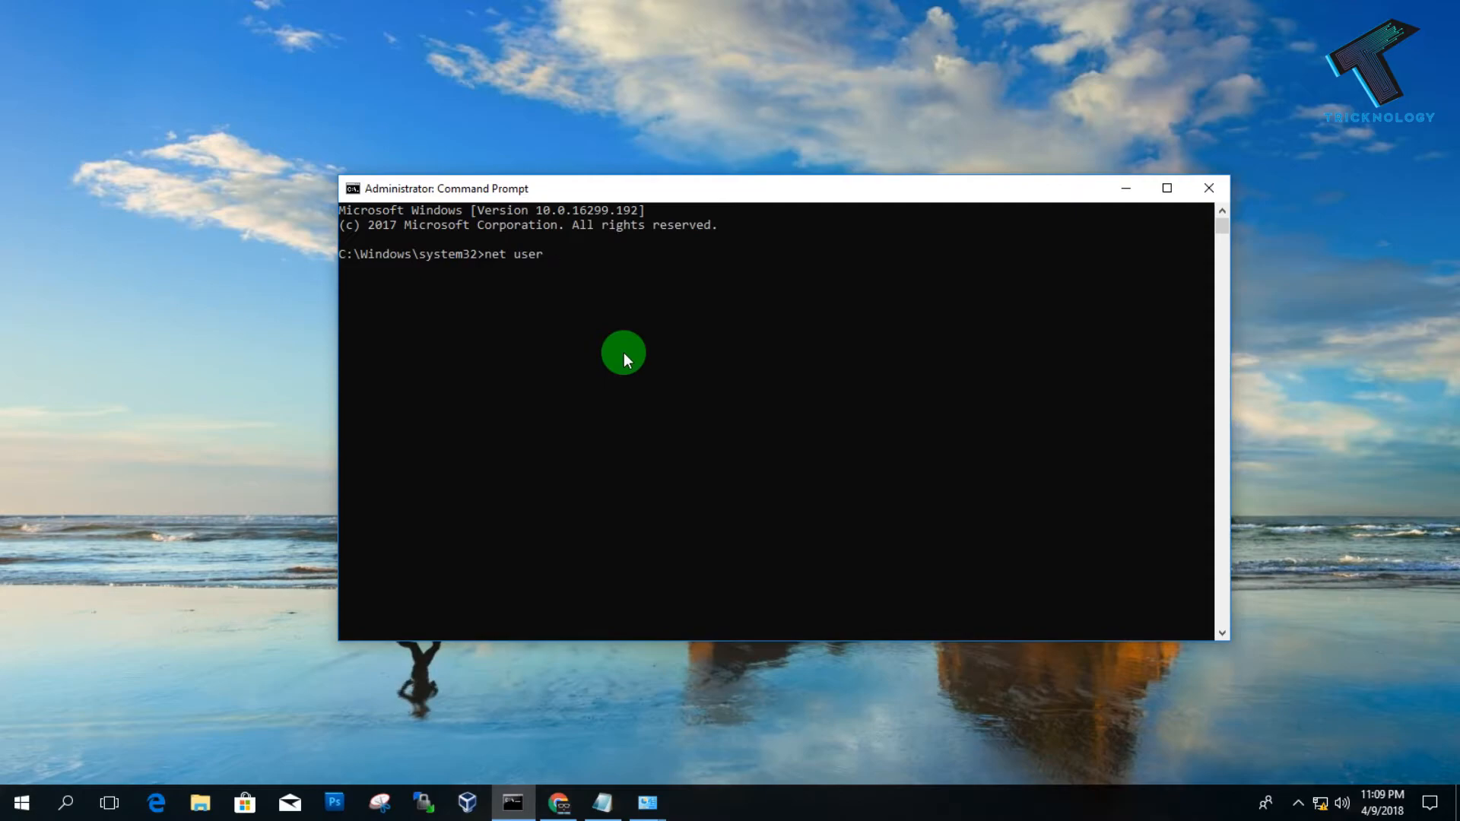
type("Visitor")
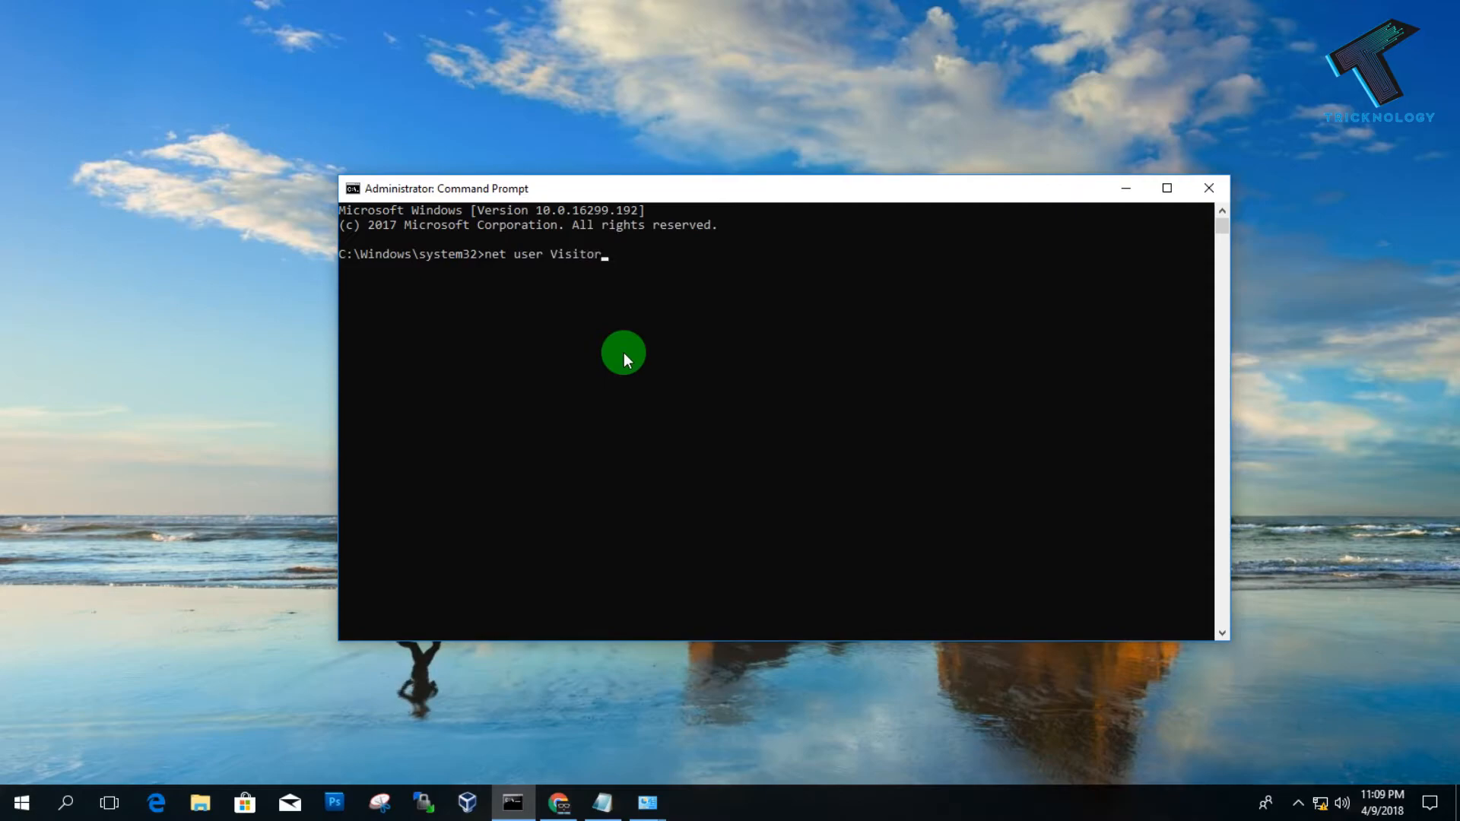
type("/add /Ac")
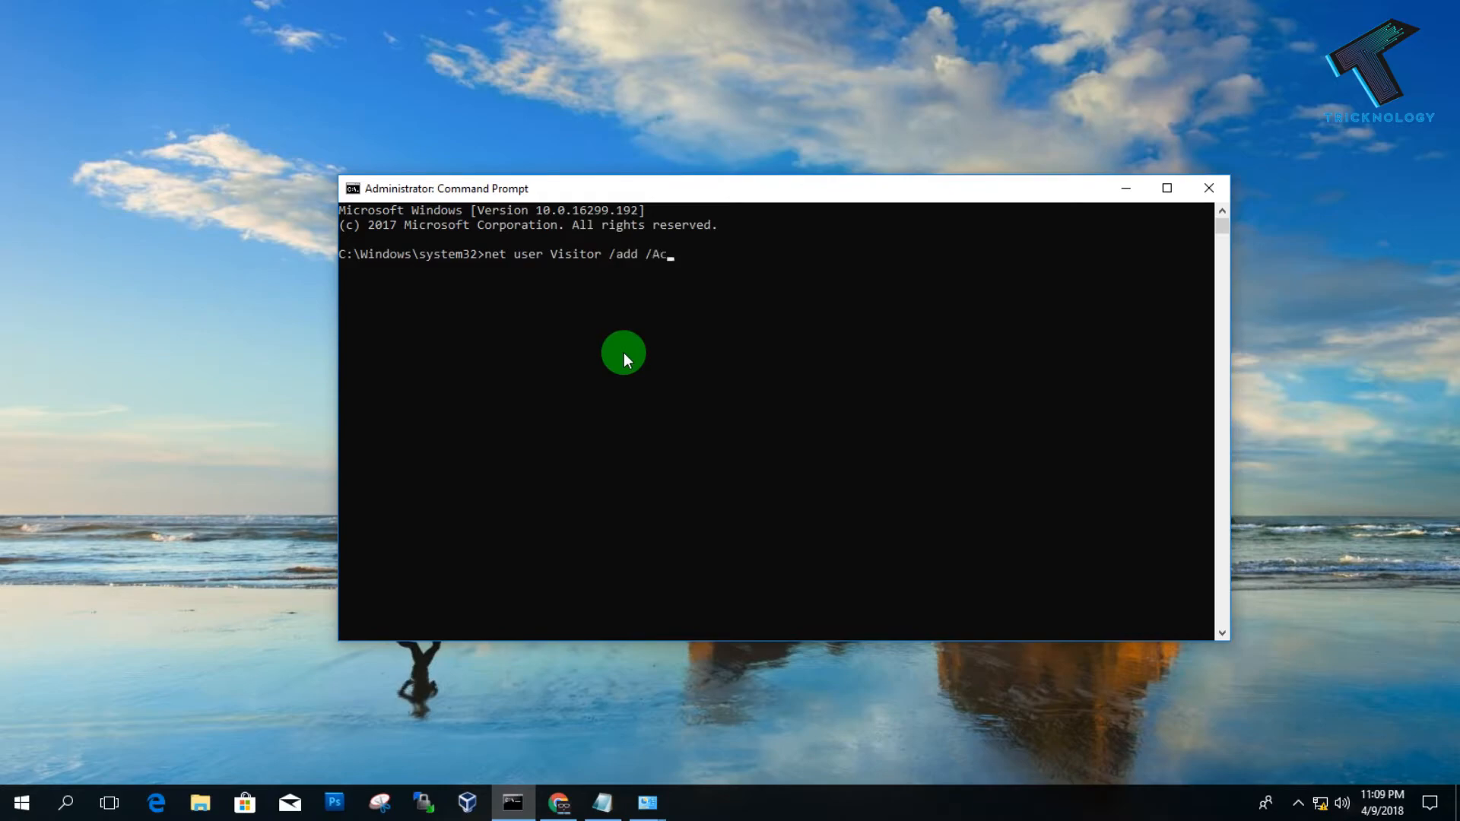
type("tive")
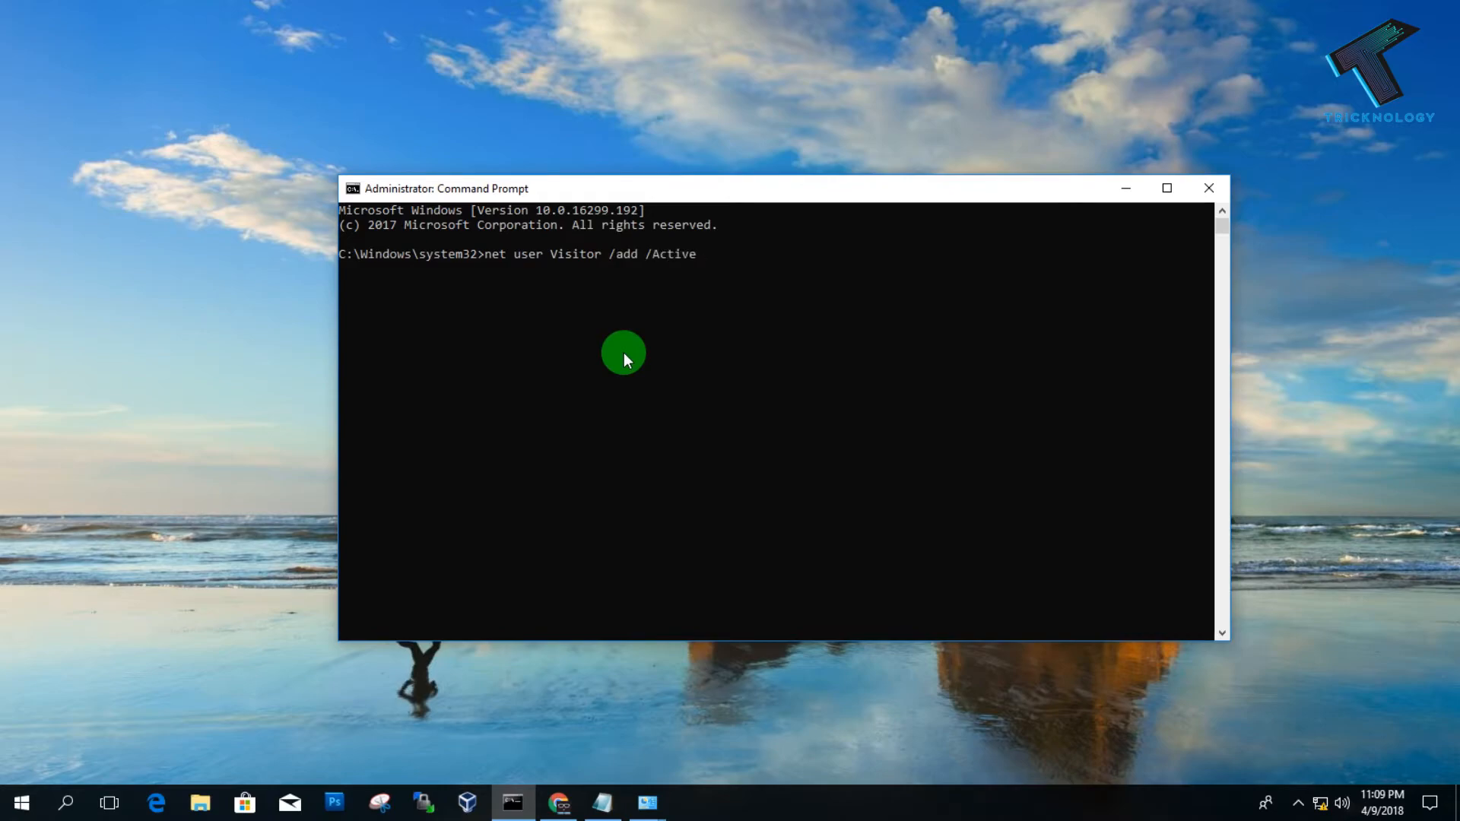
type(":yes")
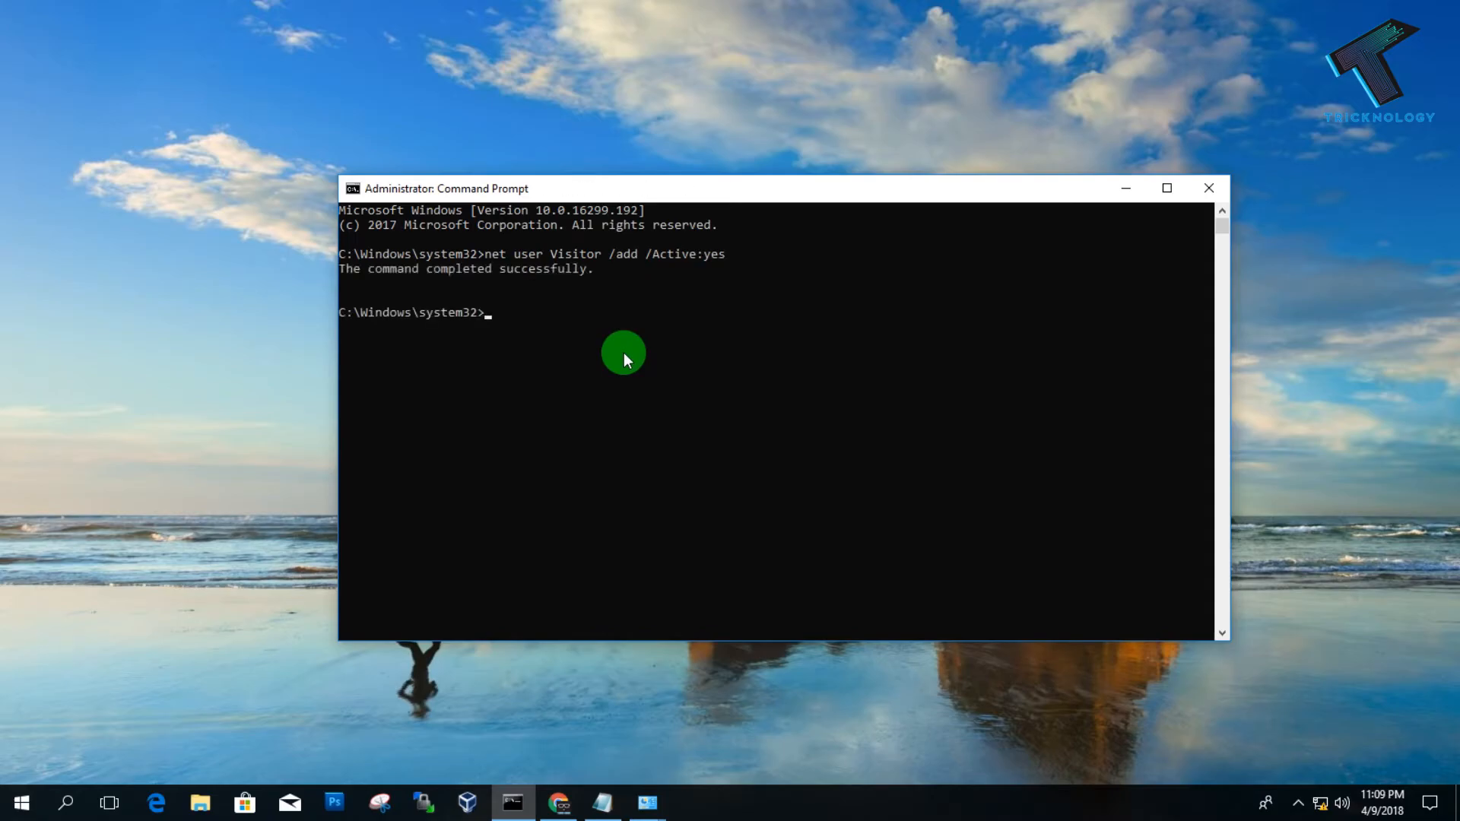
mouse_move(345, 268)
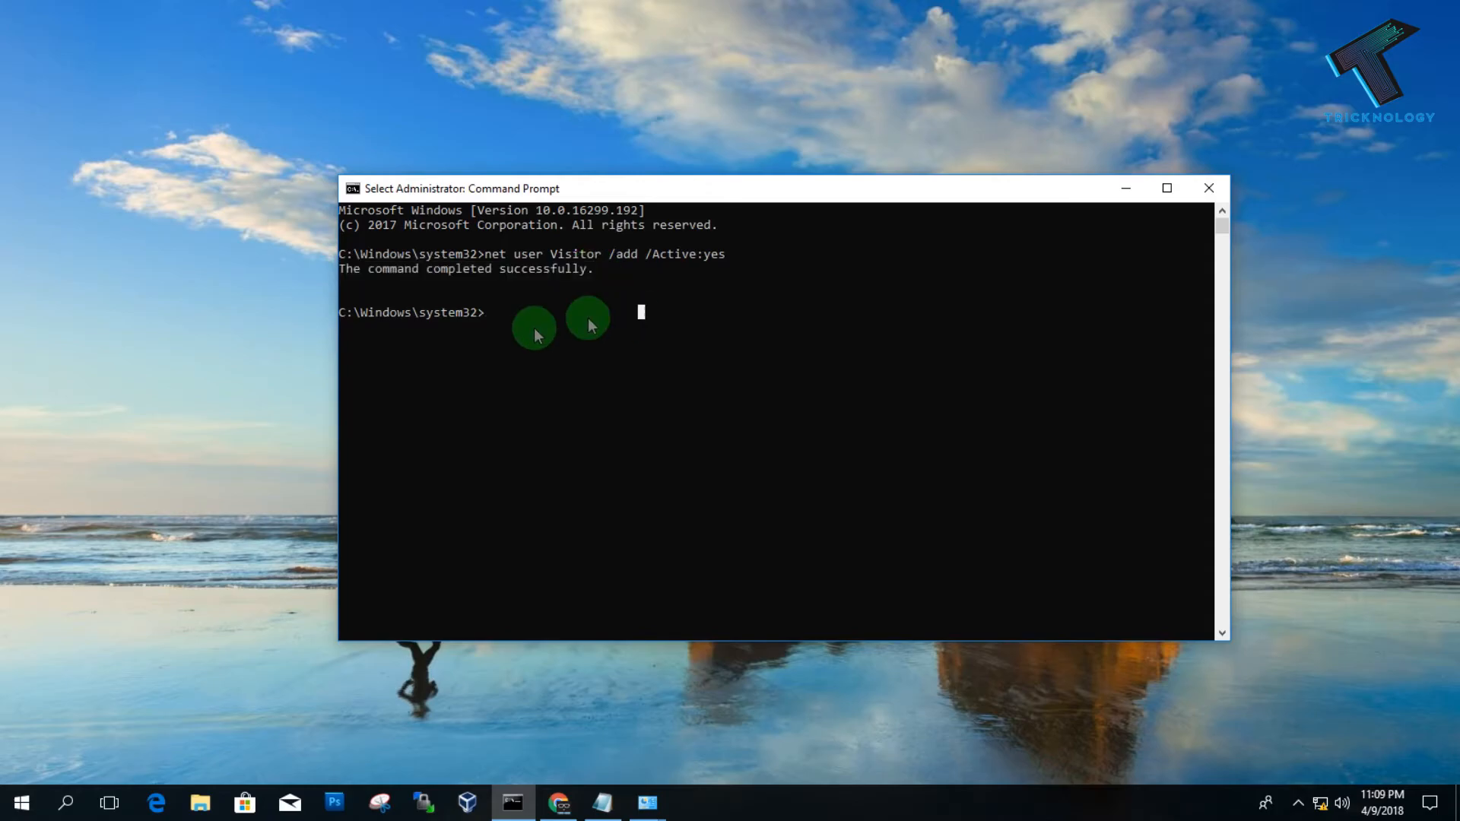
left_click(20, 800)
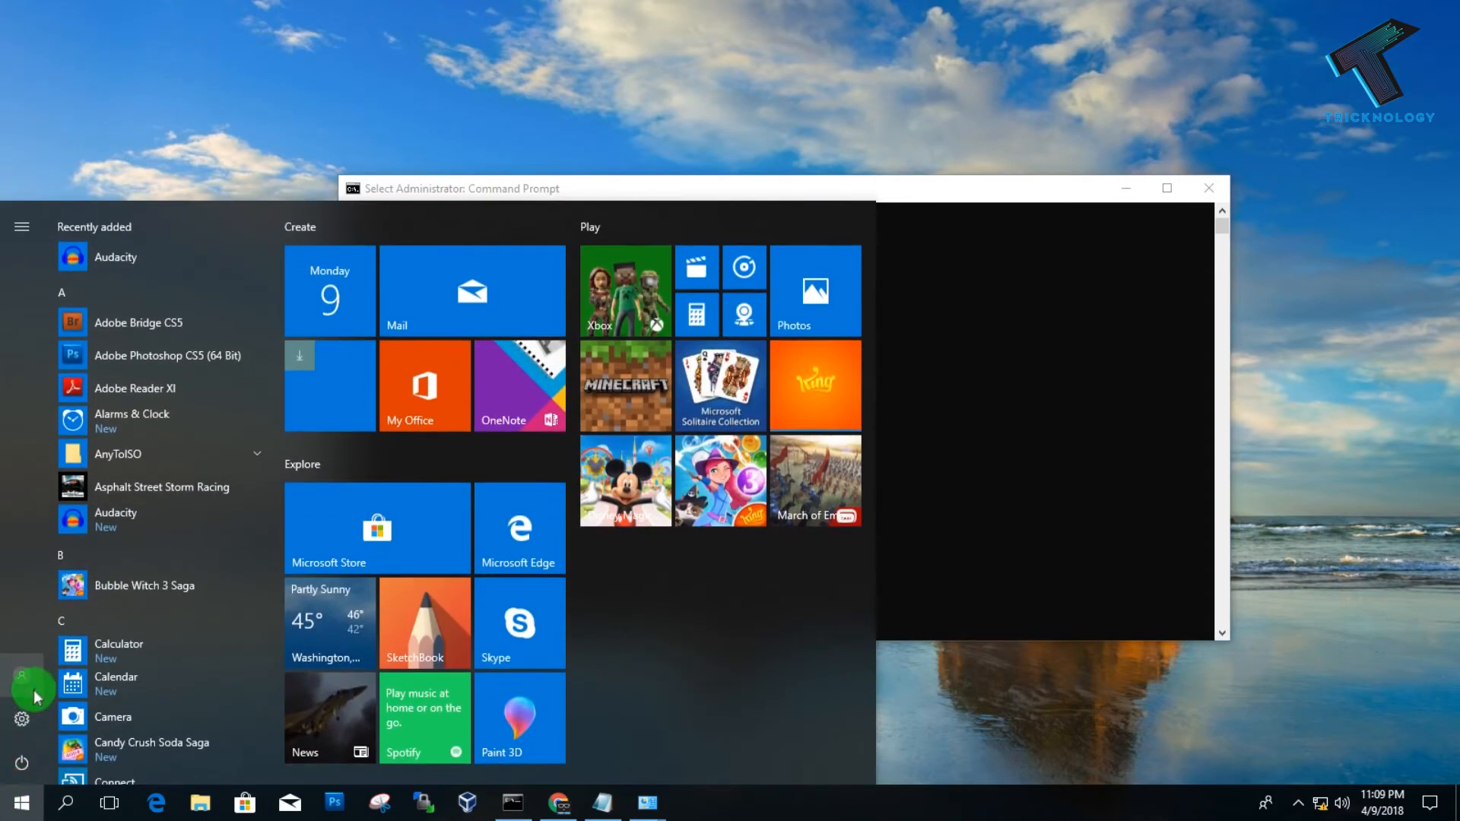
left_click(22, 696)
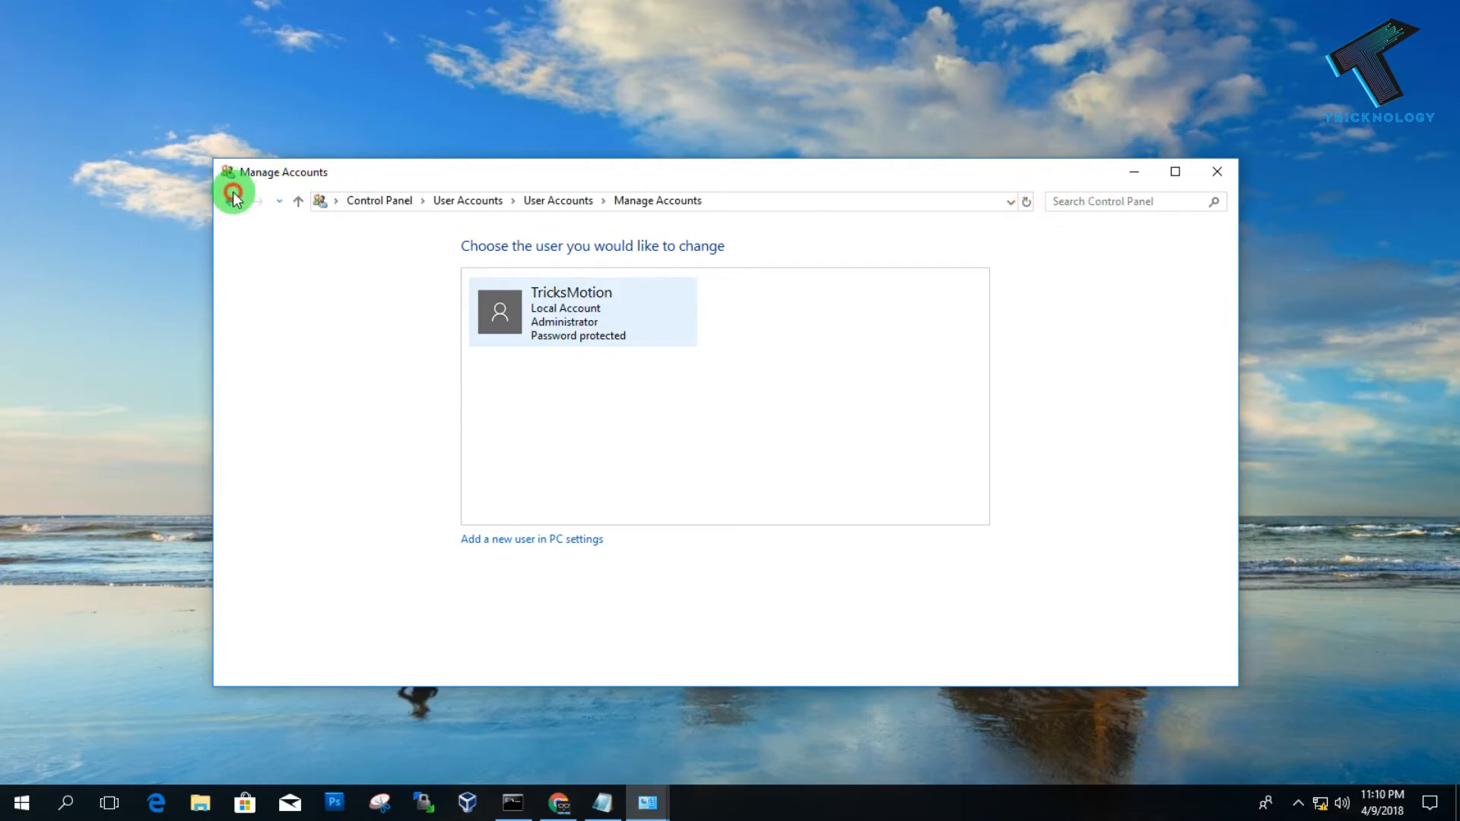
left_click(234, 193)
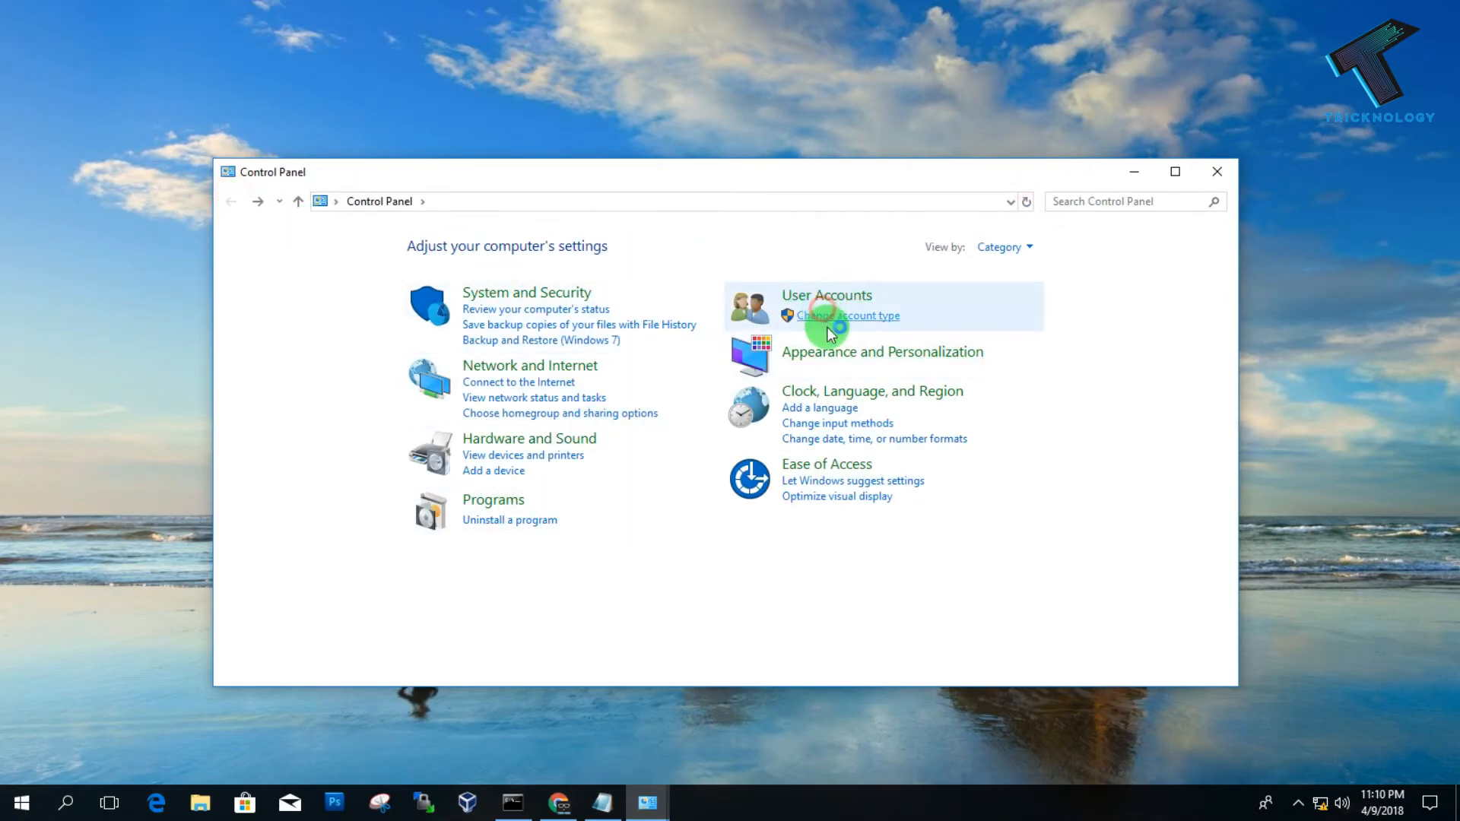
left_click(846, 316)
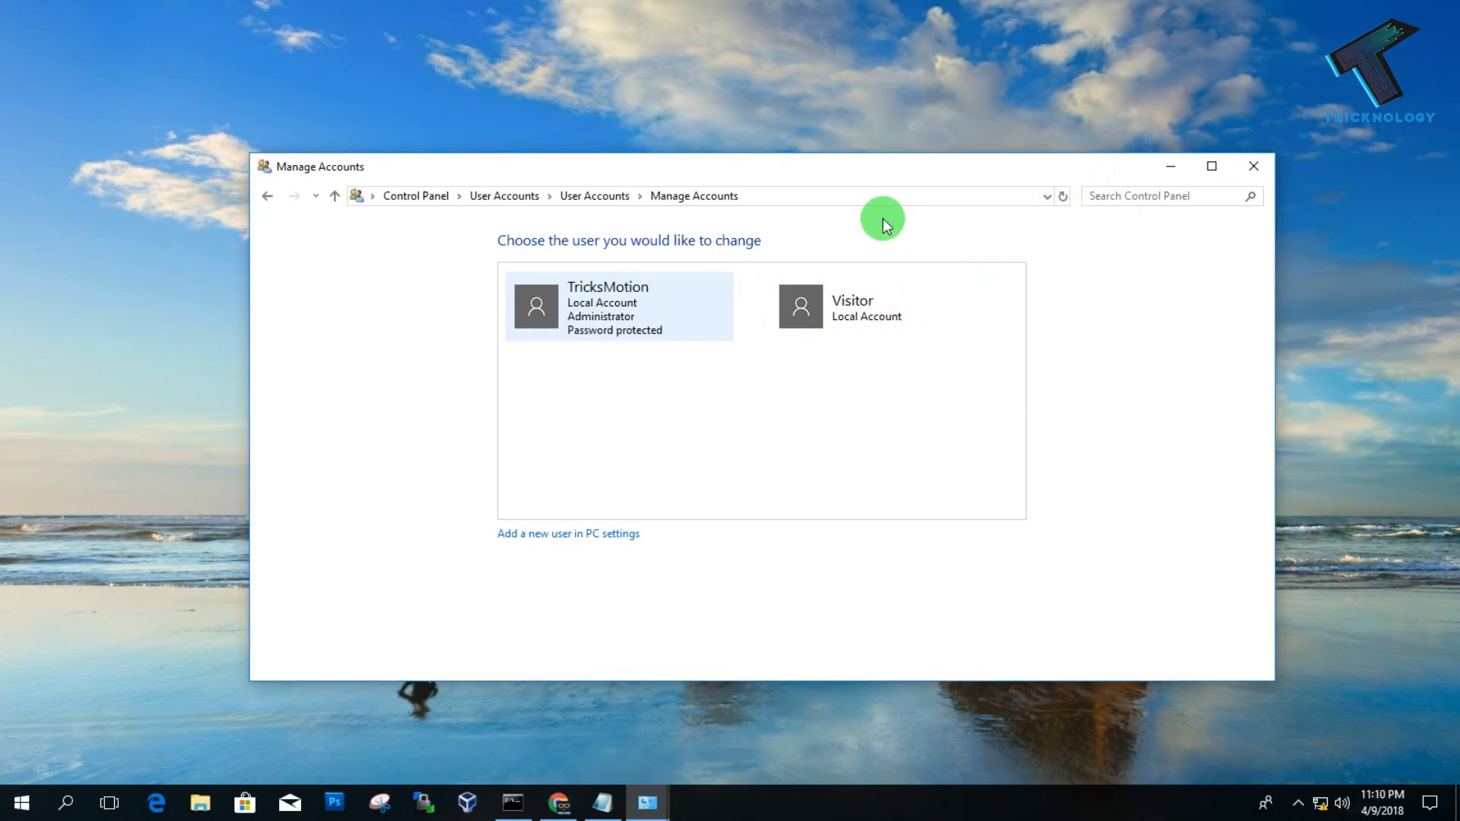
mouse_move(833, 364)
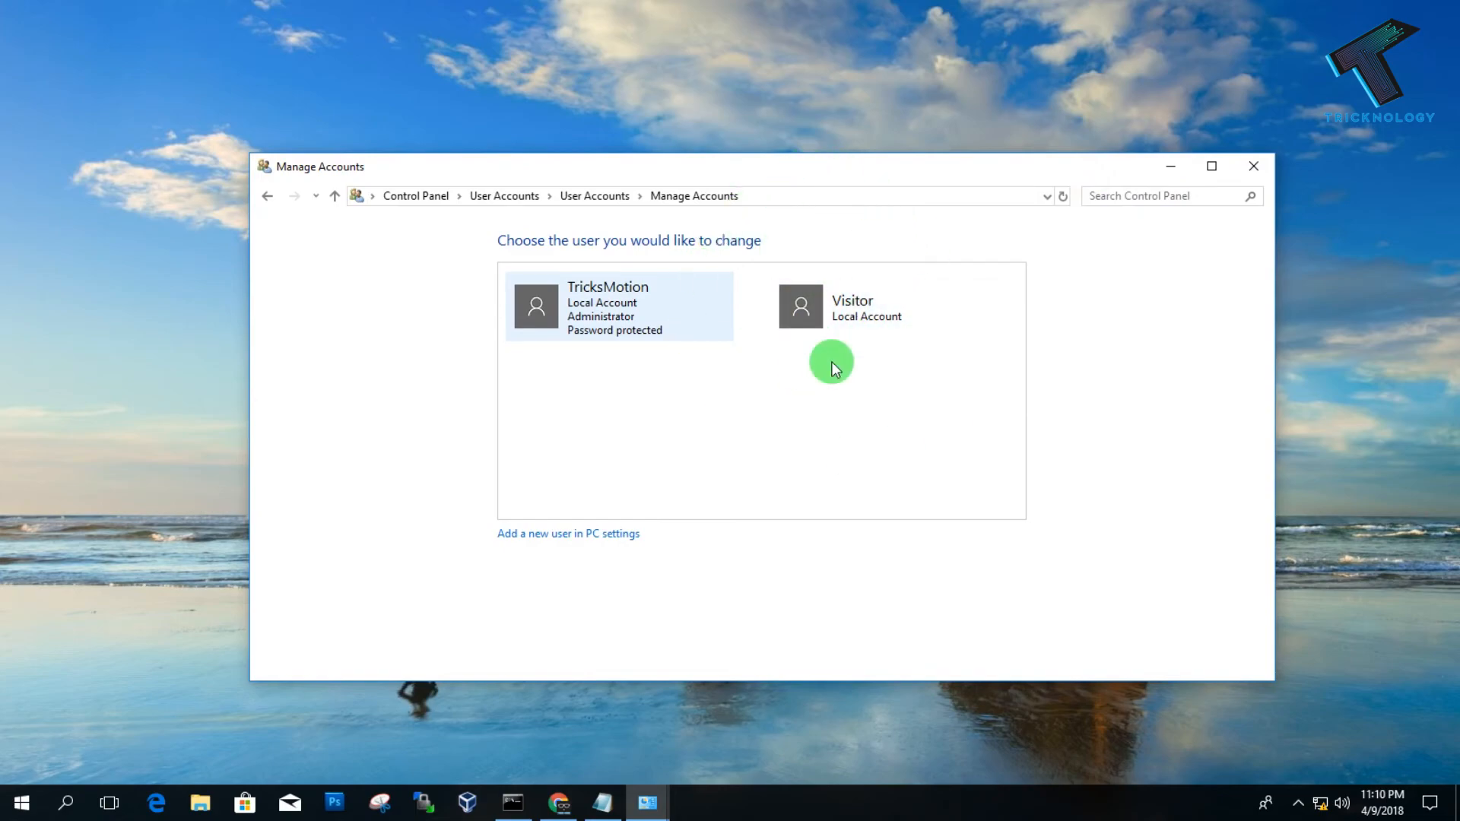